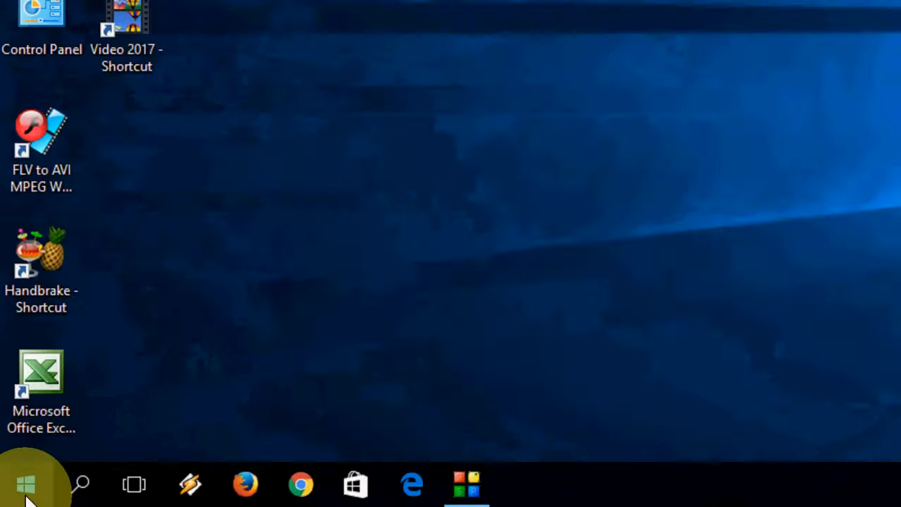
Step: Open an administrator Command Prompt from the Start button's quick system menu
right_click(25, 481)
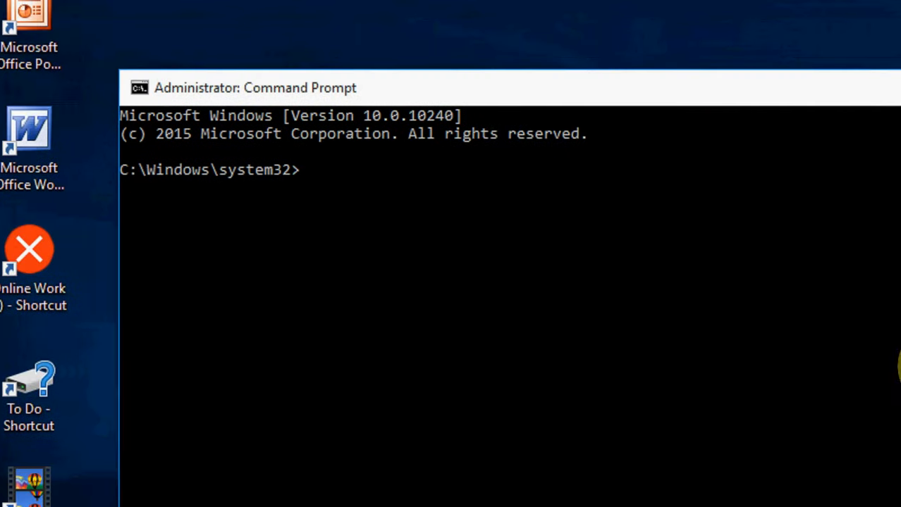
Step: Enter 'wmic bios get serialnumber' at the administrator prompt to show the serial number
left_click(604, 413)
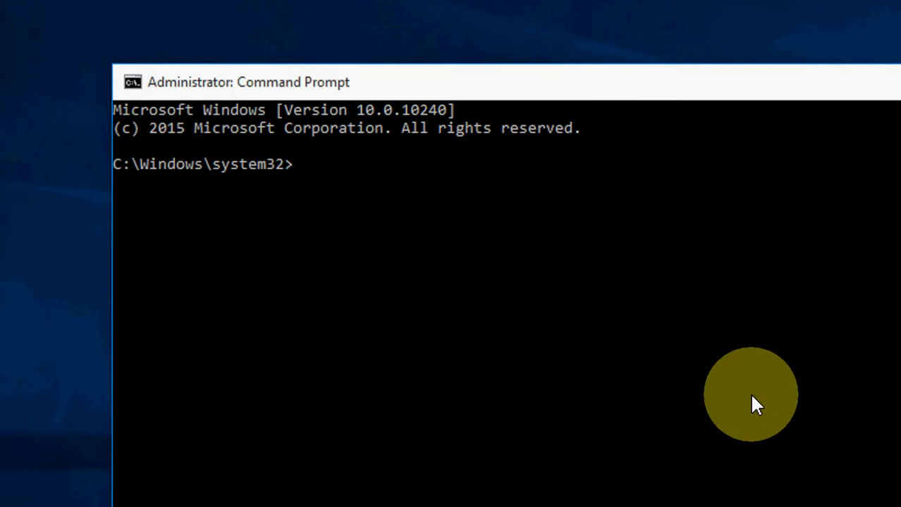
type("wmic")
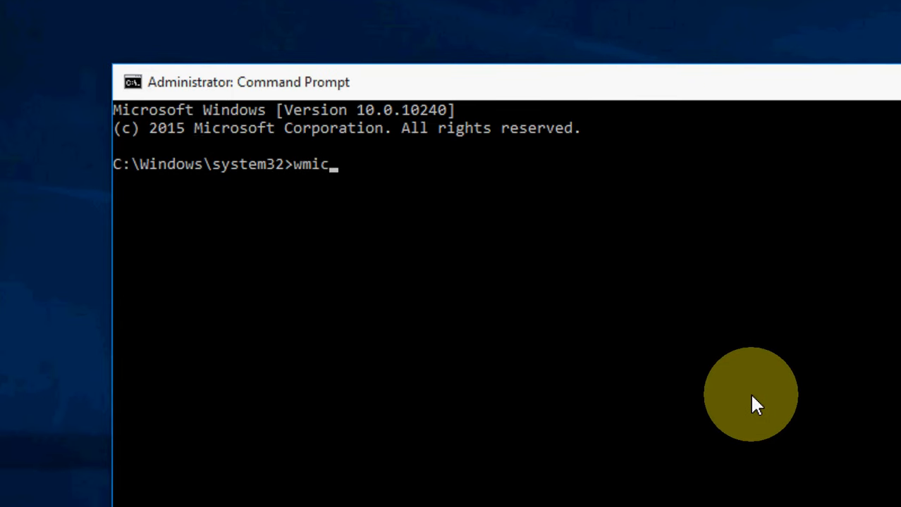
type("bios g")
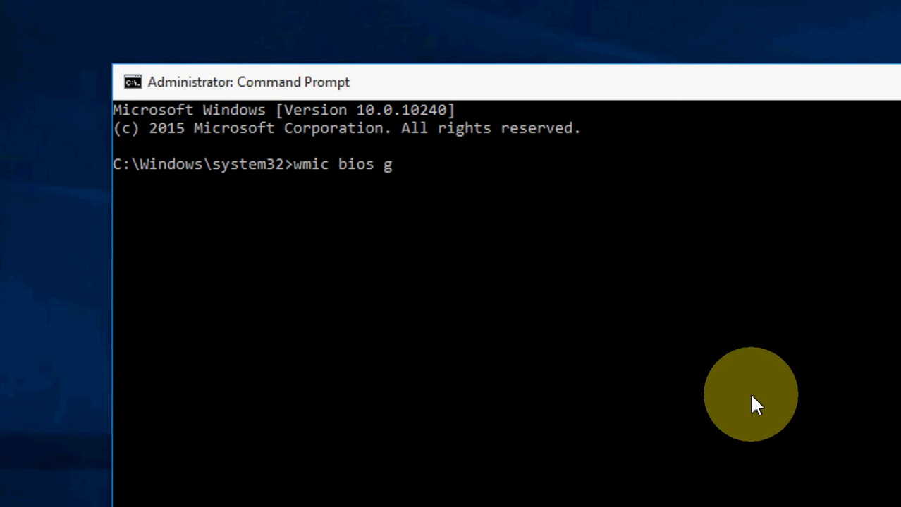
type("et ser")
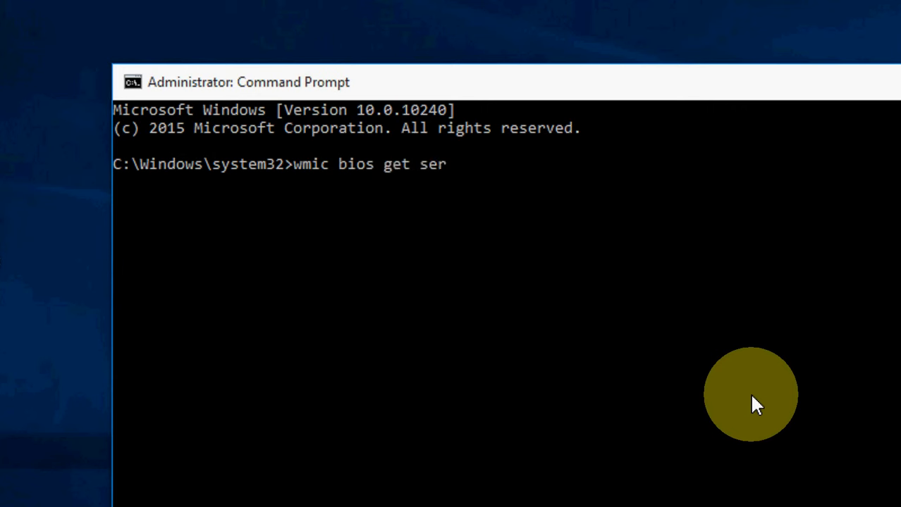
type("ialnu")
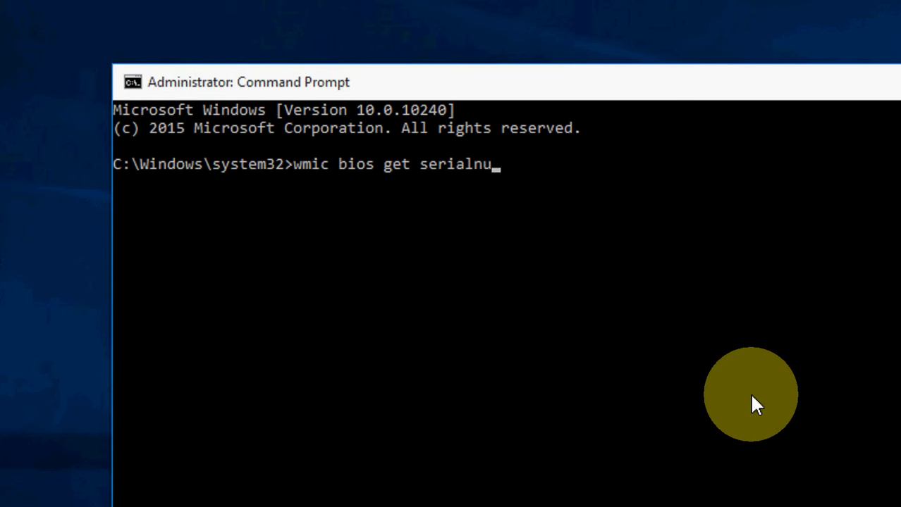
type("mber")
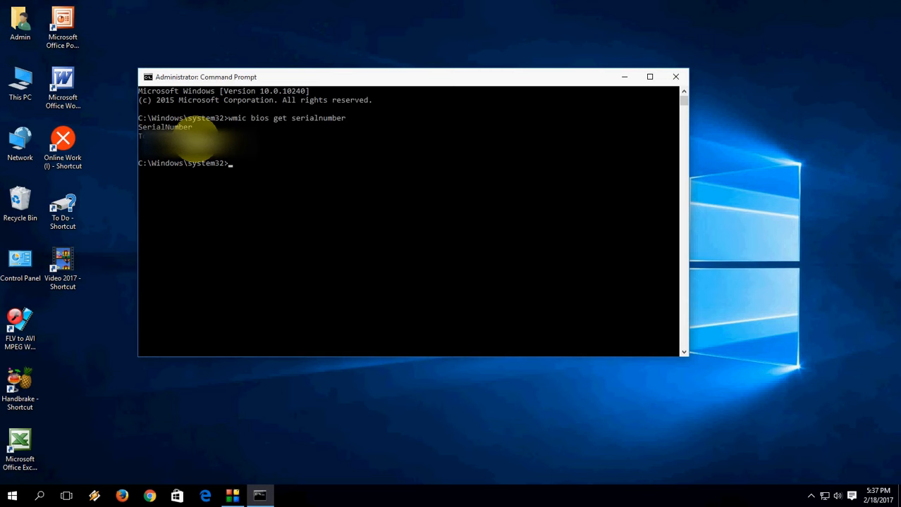
mouse_move(477, 39)
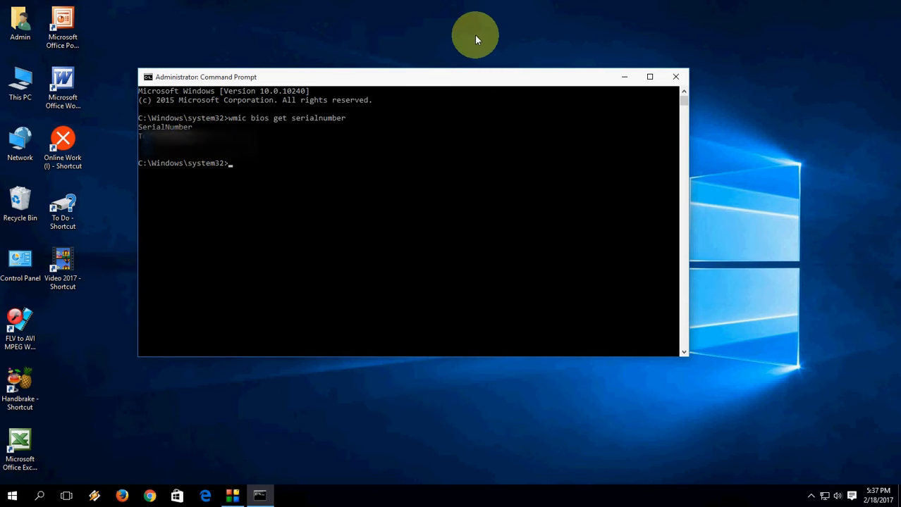